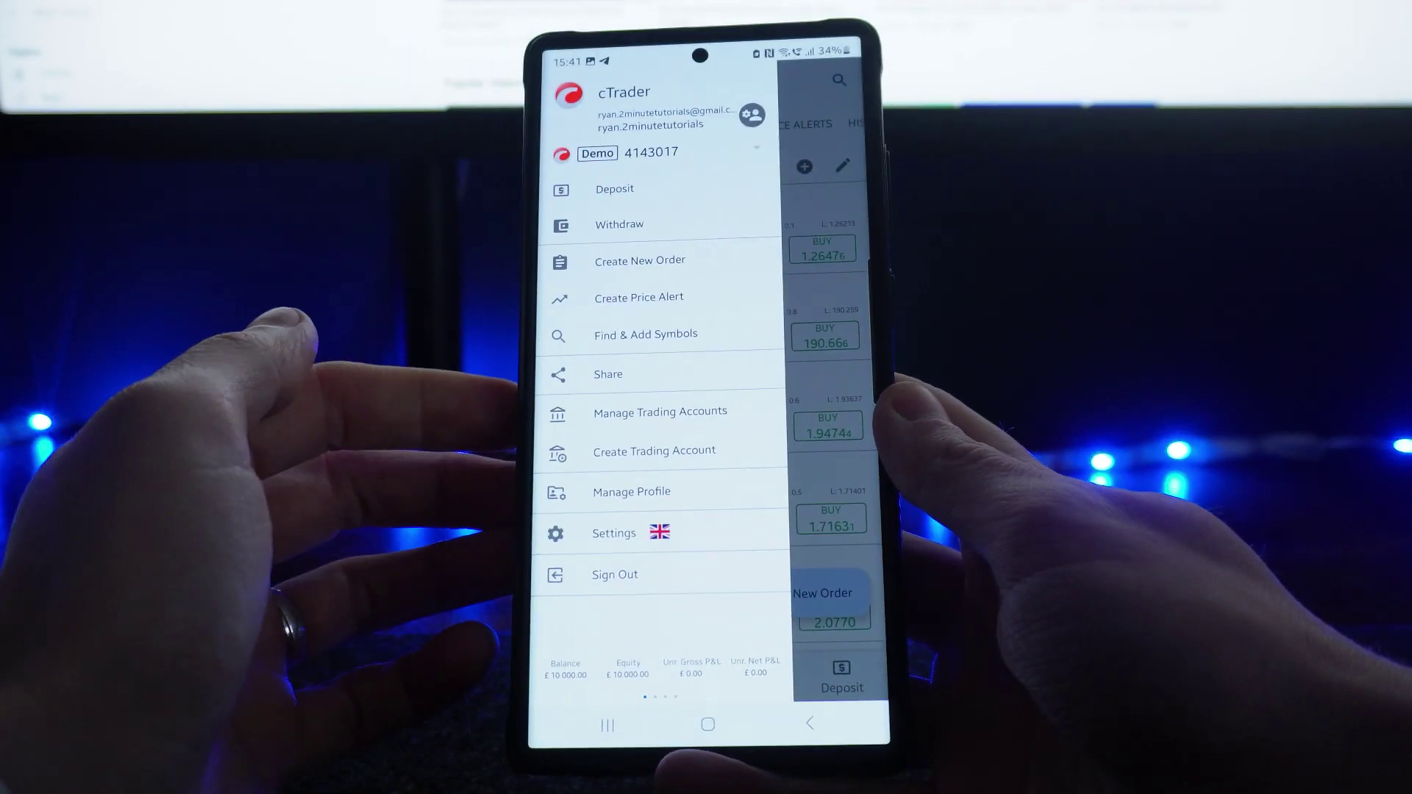
Create a new order from the side menu, opening a GBPUSD market order form
click(640, 261)
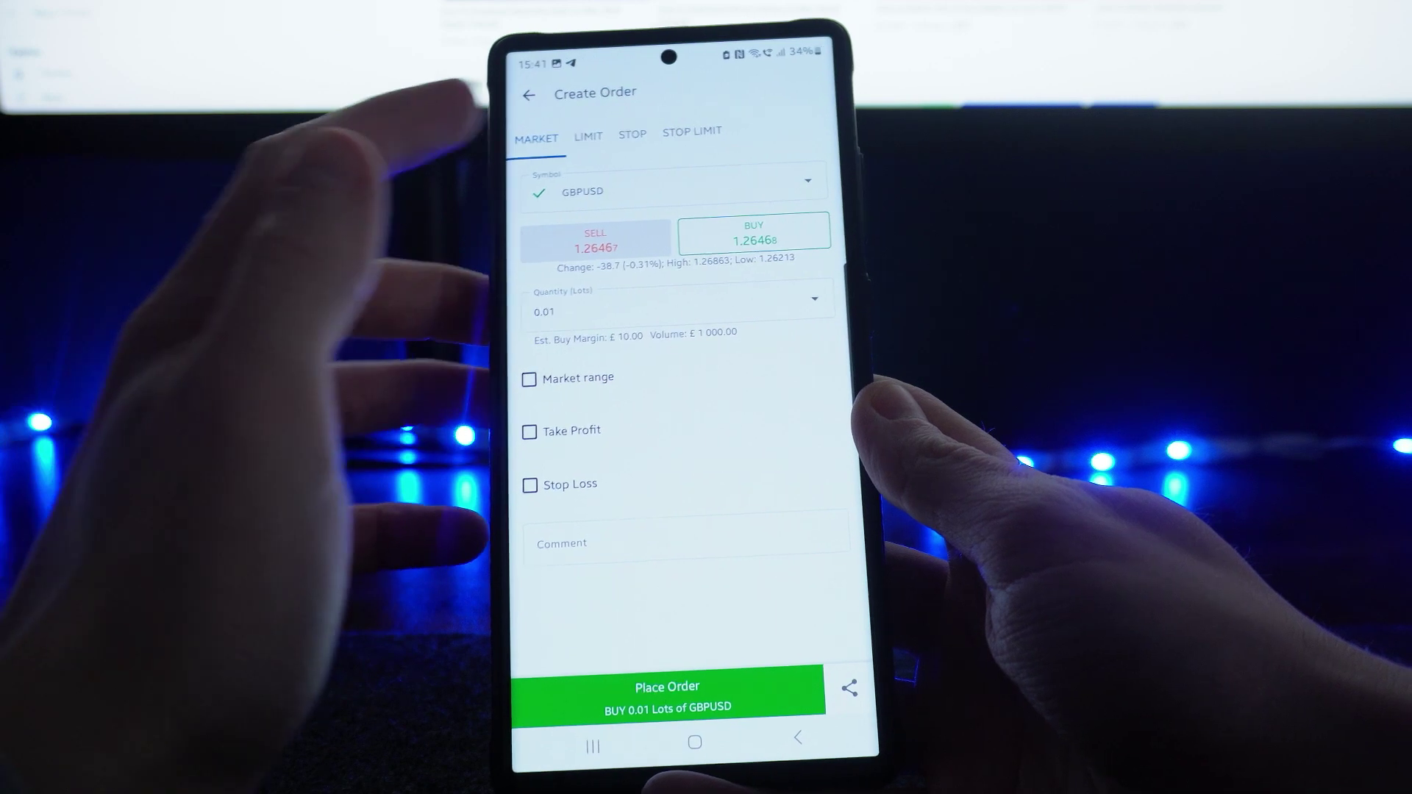
Switch the order to a limit order and set it to sell
click(588, 137)
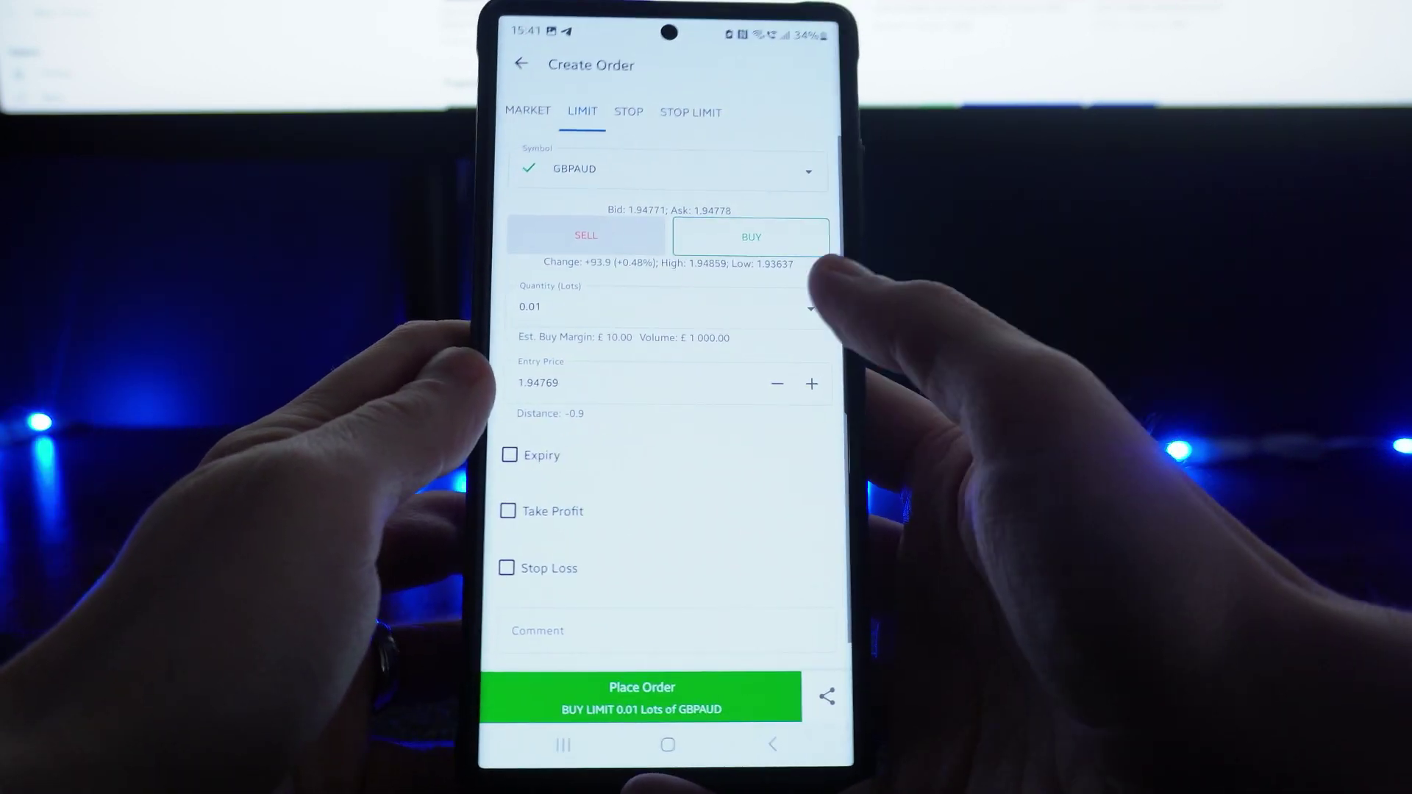
click(583, 235)
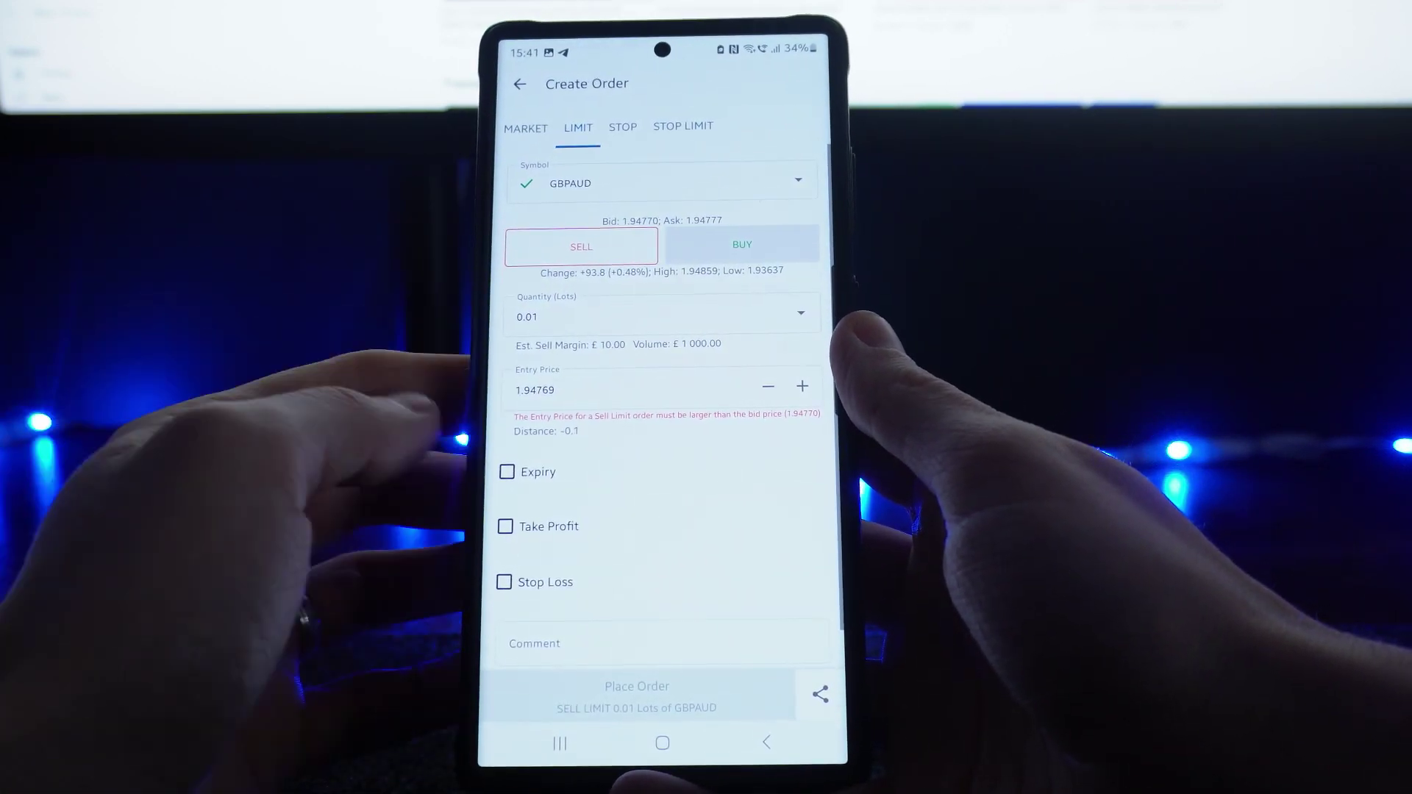
Switch the GBPAUD limit order back to buy
click(741, 244)
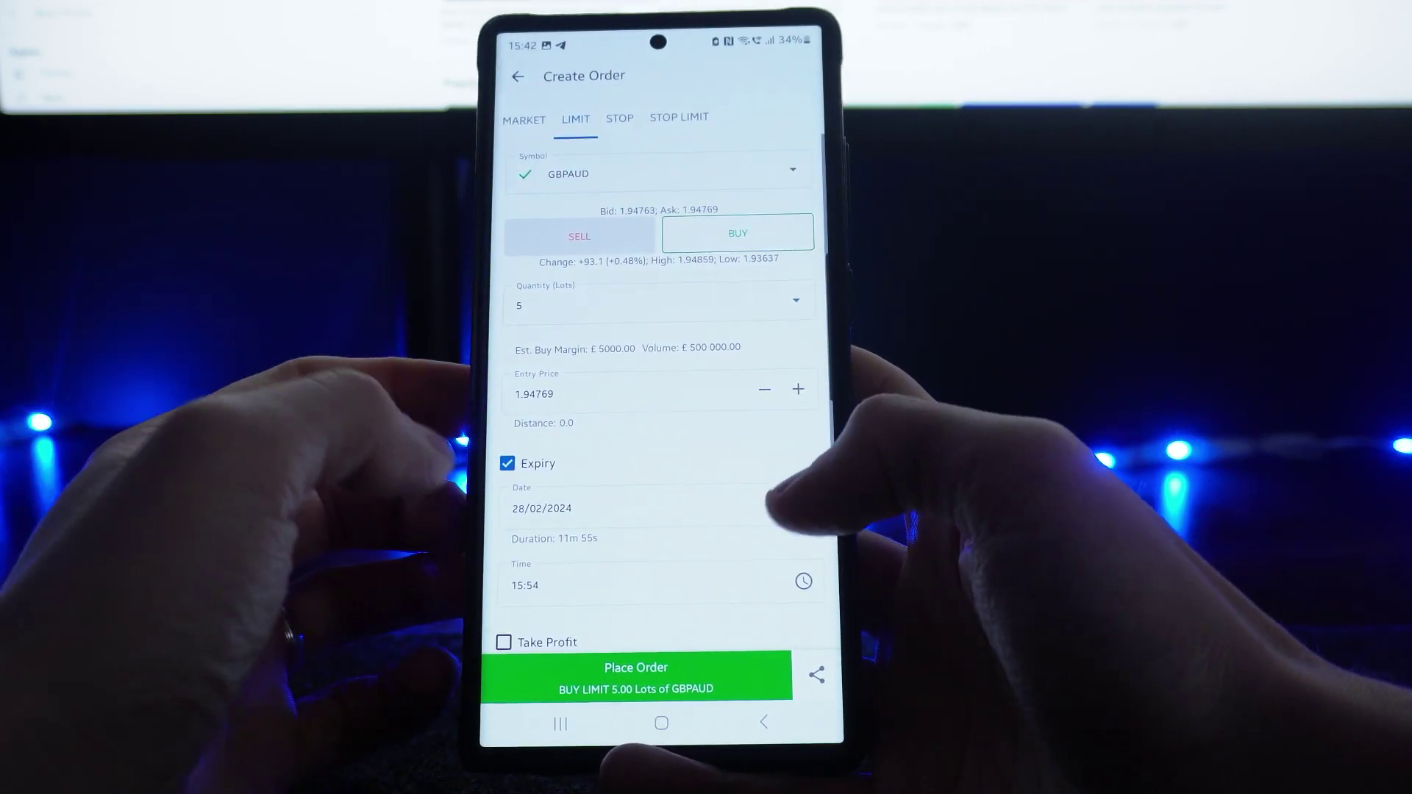
Enable a 20-pip take profit at 1.94969 on the GBPAUD buy limit
scroll(down, 3)
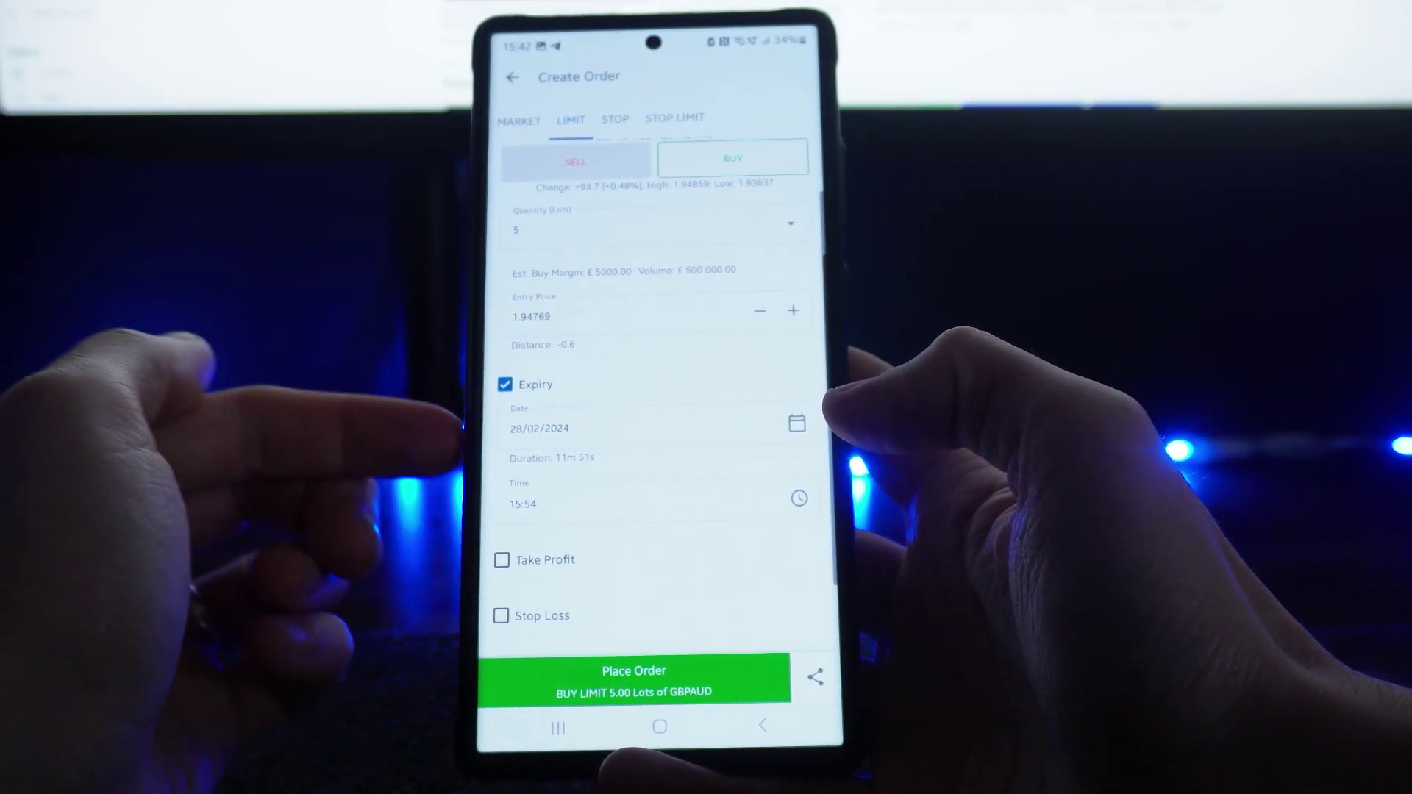
click(504, 385)
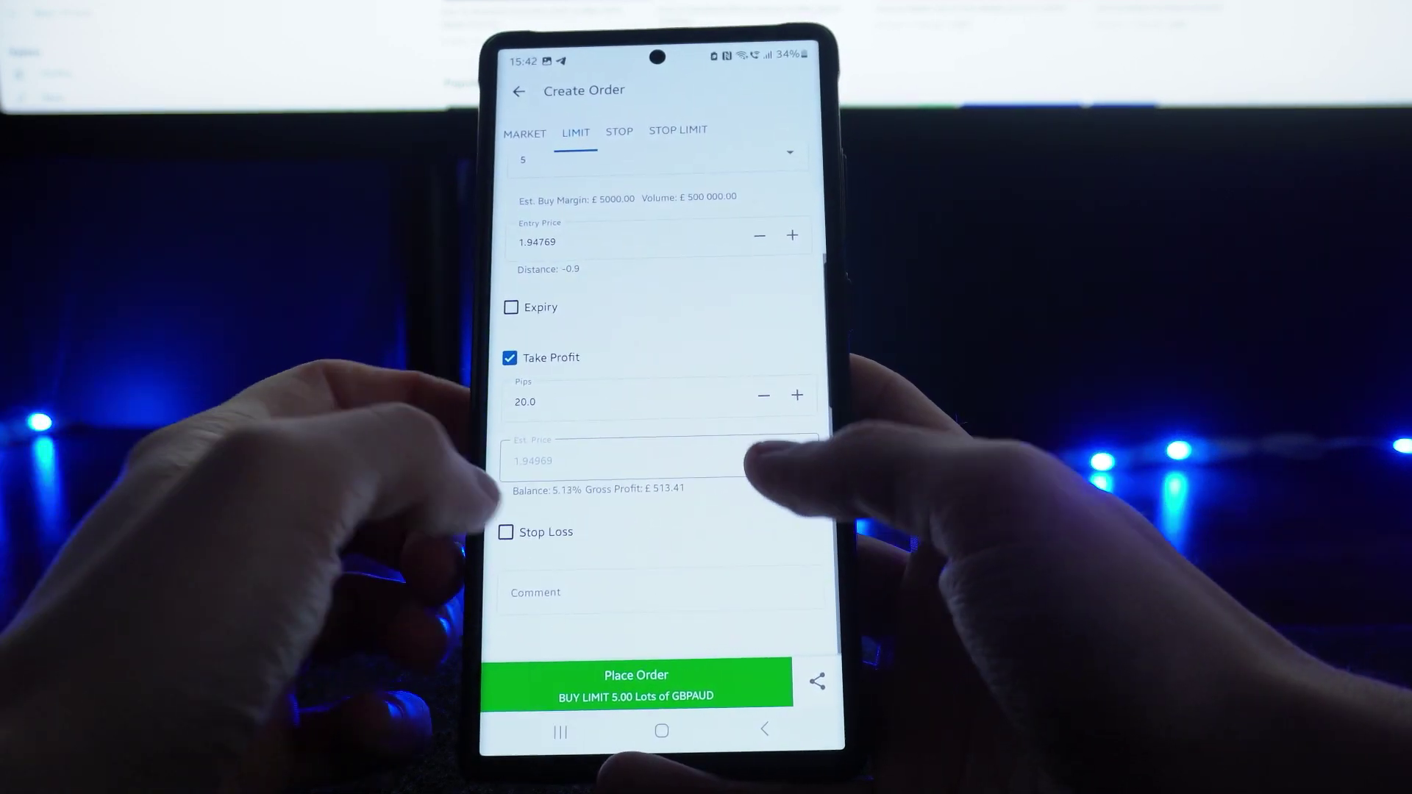
Enable a -21.0-pip stop loss at 1.94559 with Trigger Side Trade
click(506, 532)
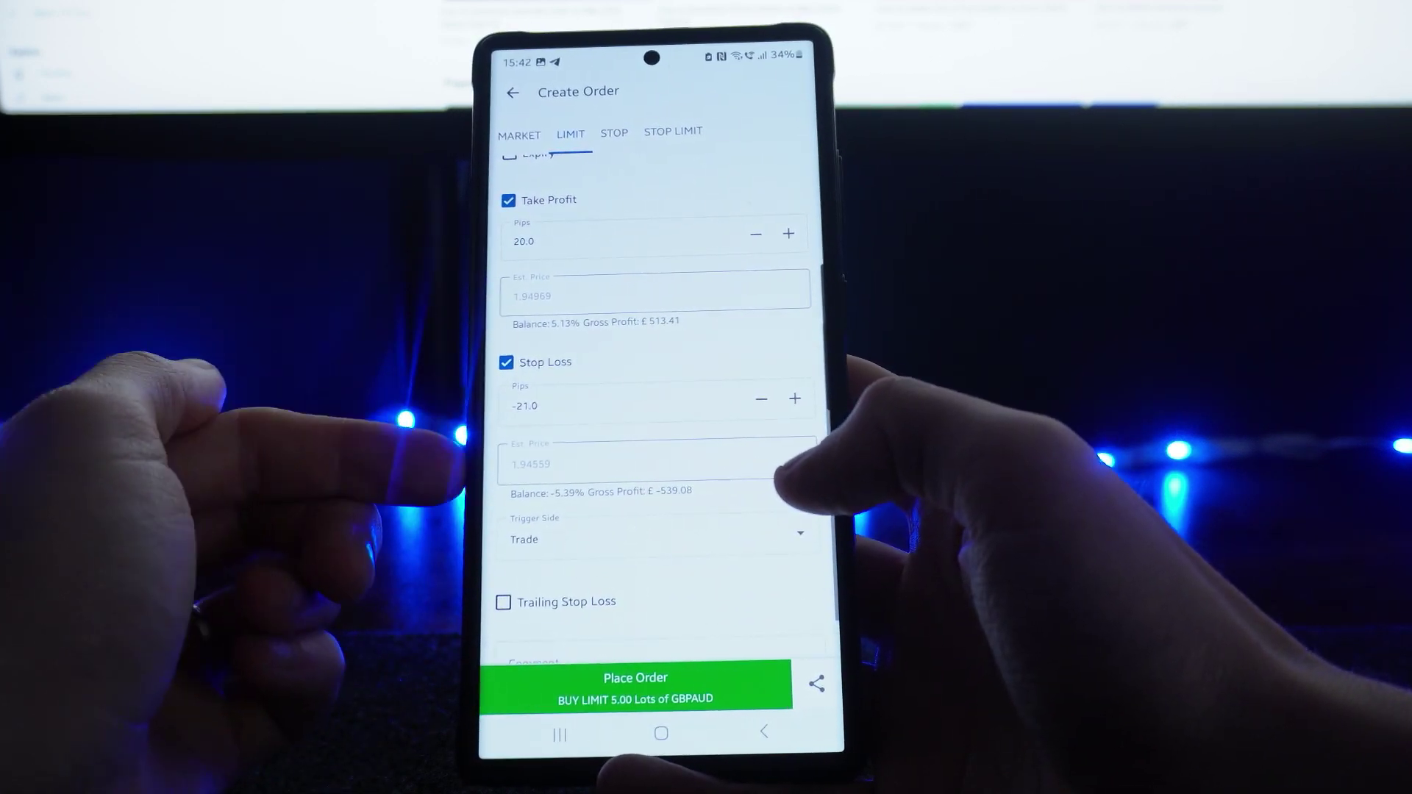
scroll(down, 3)
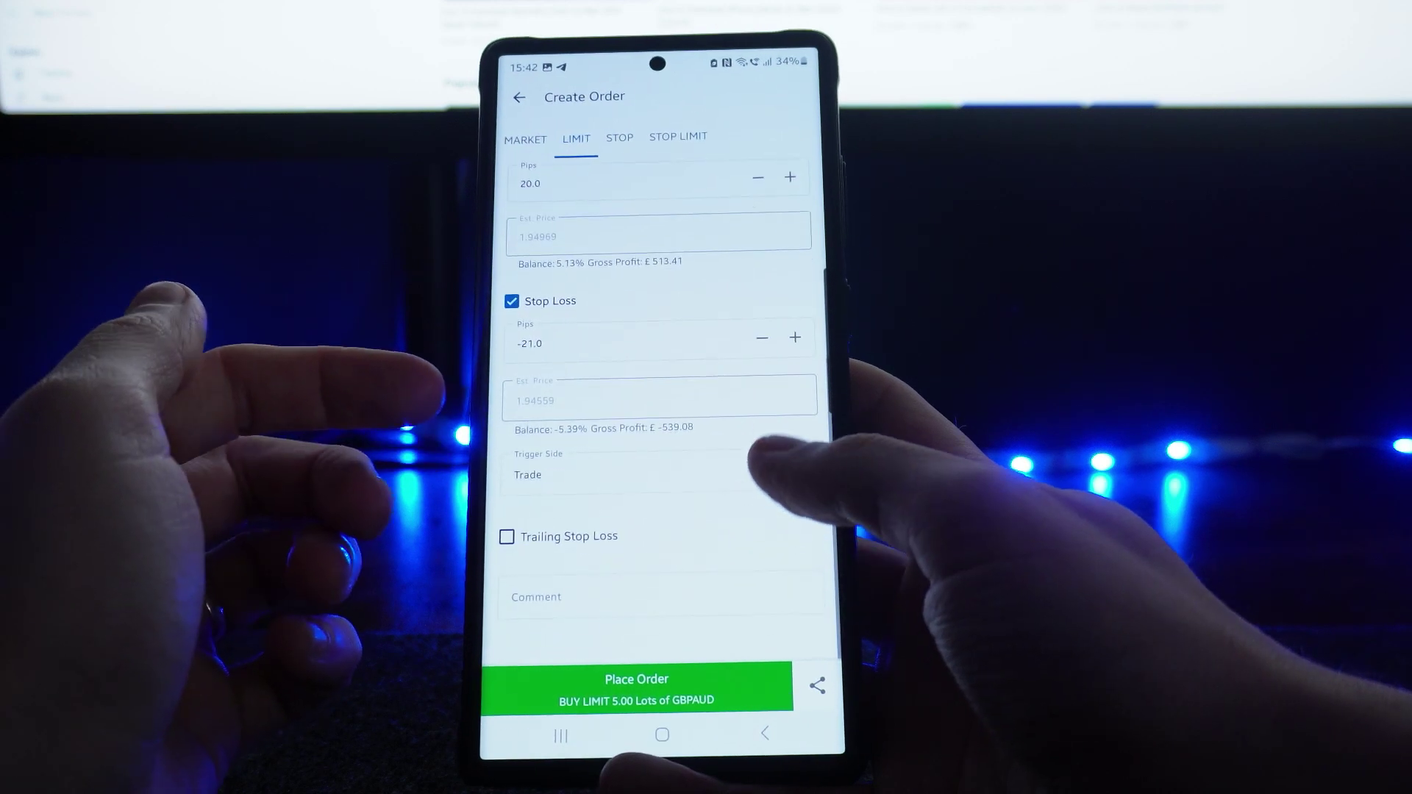